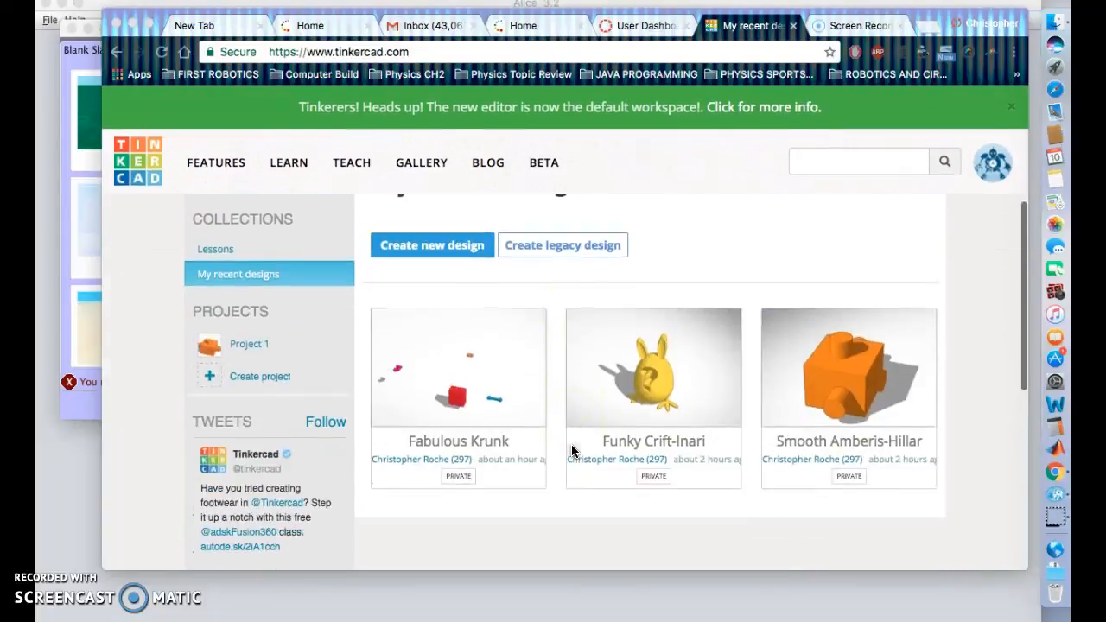
Open Tinkercad's Learn page and scroll down to the Projects lessons.
{"action": "scroll", "scroll_direction": "down", "scroll_amount": 3}
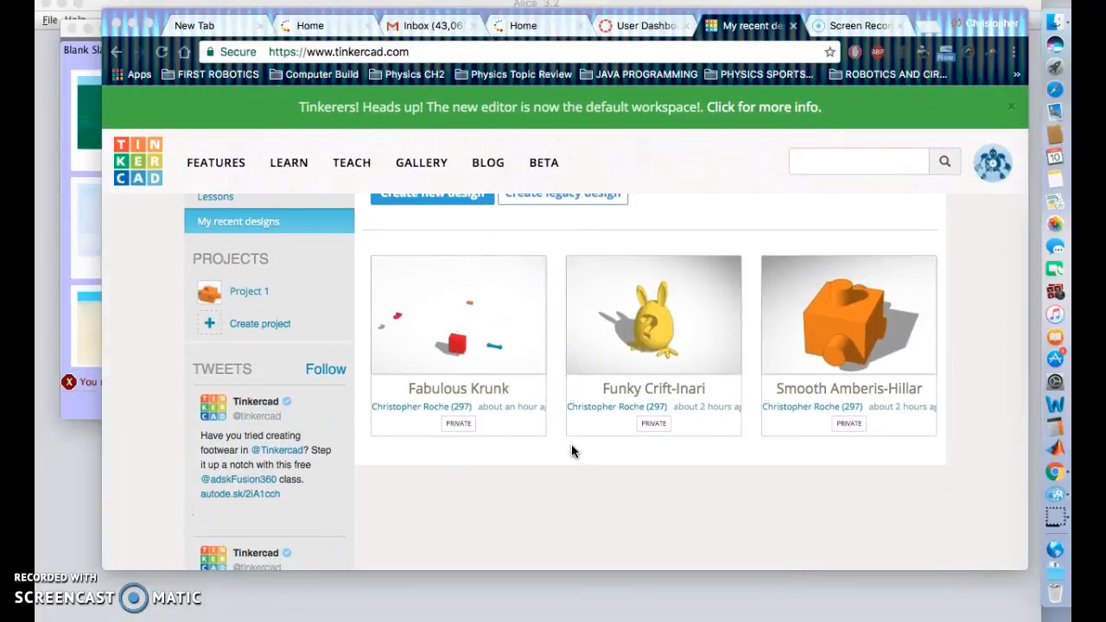
{"action": "scroll", "scroll_direction": "down", "scroll_amount": 3}
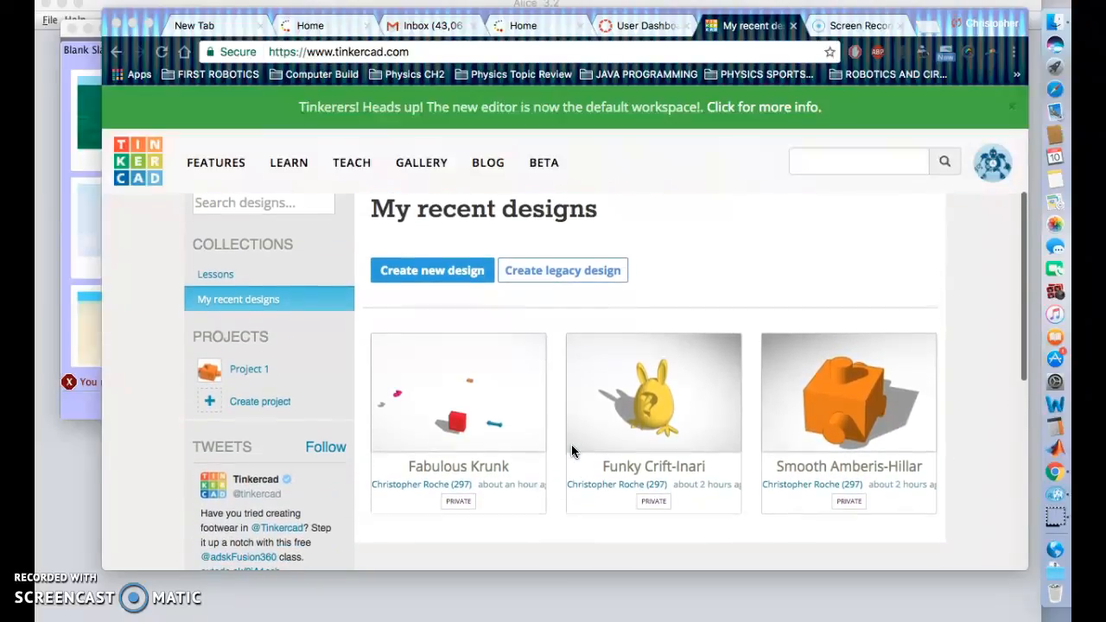
{"action": "scroll", "scroll_direction": "down", "scroll_amount": 3}
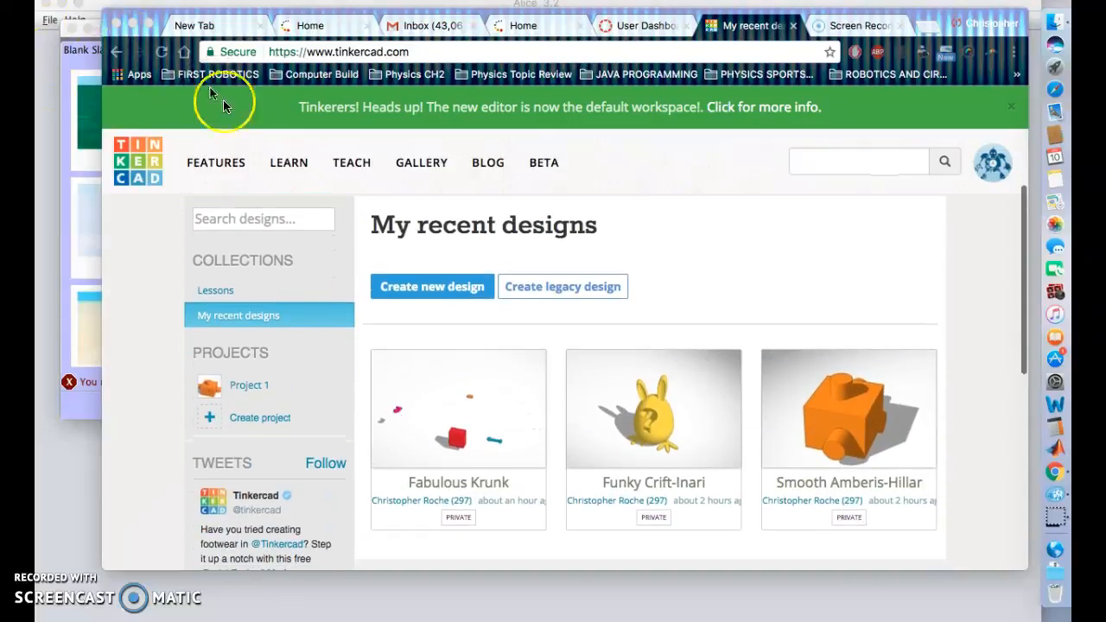
{"action": "mouse_move", "coordinate": [288, 163]}
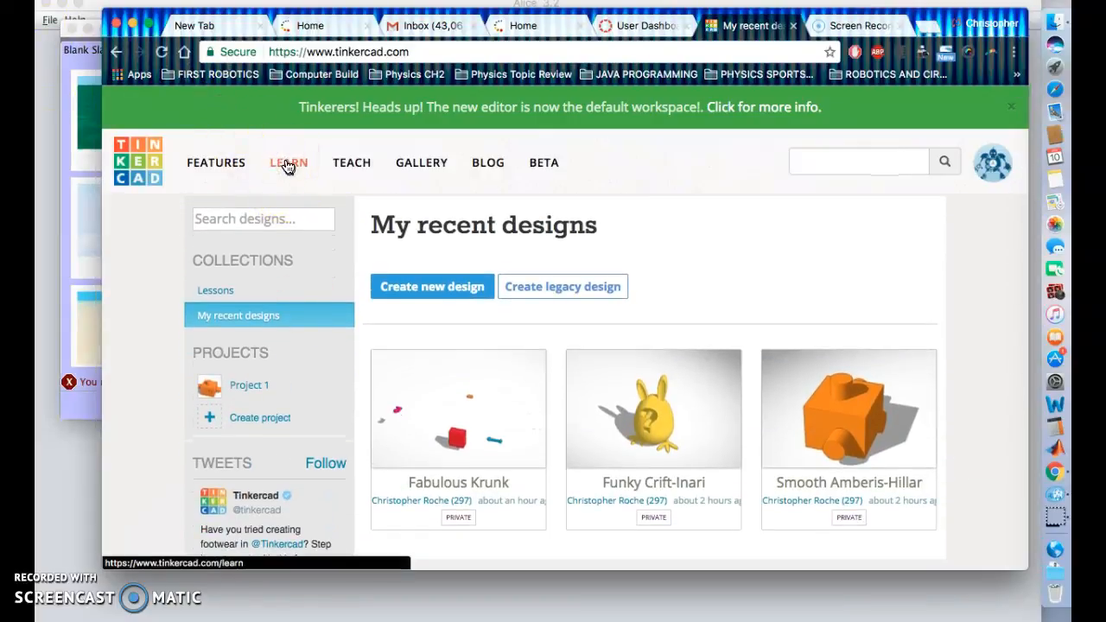
{"action": "left_click", "coordinate": [287, 162]}
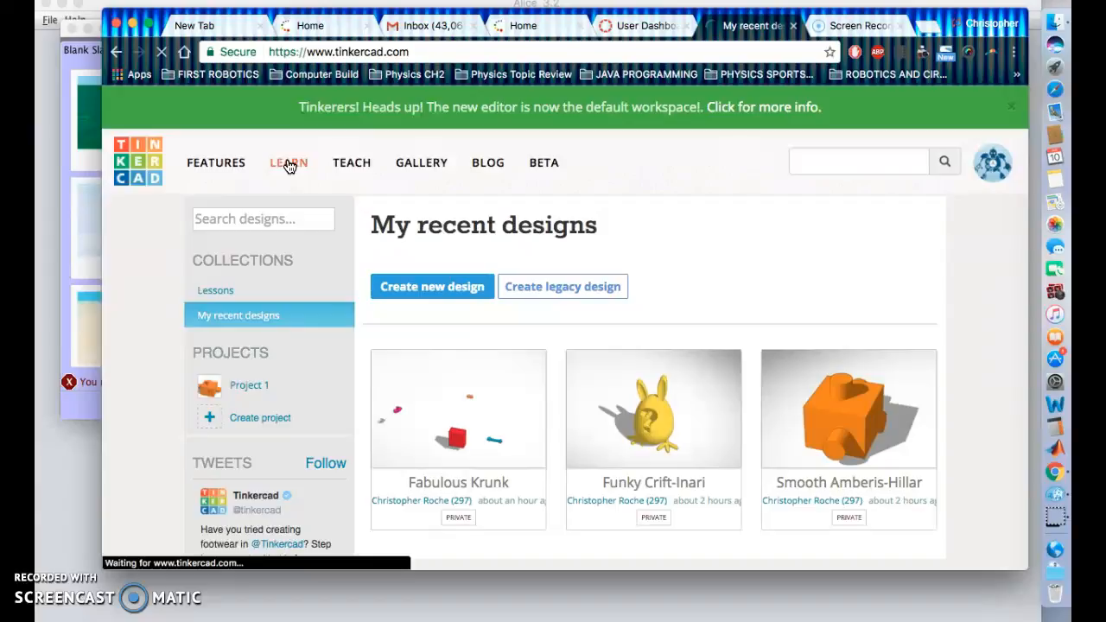
{"action": "left_click", "coordinate": [289, 162]}
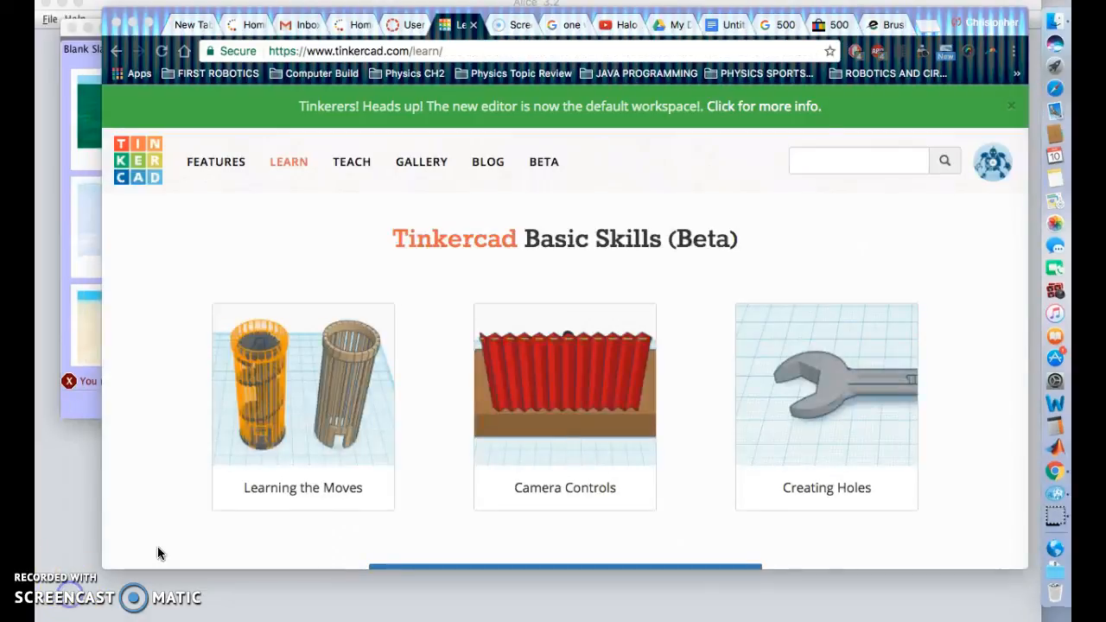
{"action": "scroll", "scroll_direction": "down", "scroll_amount": 3}
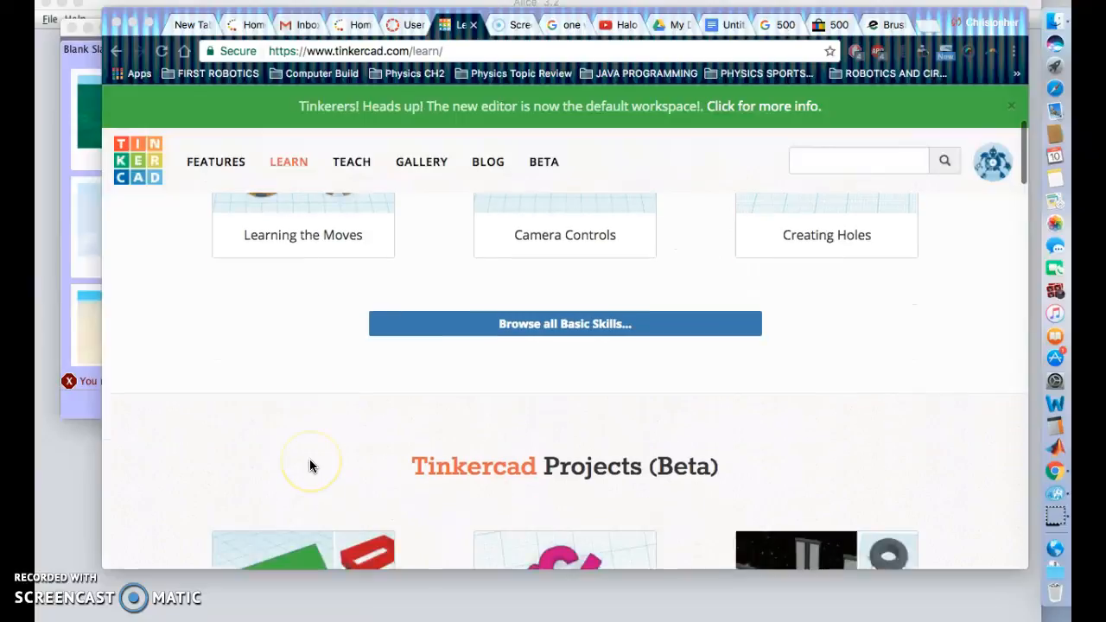
{"action": "scroll", "scroll_direction": "down", "scroll_amount": 3}
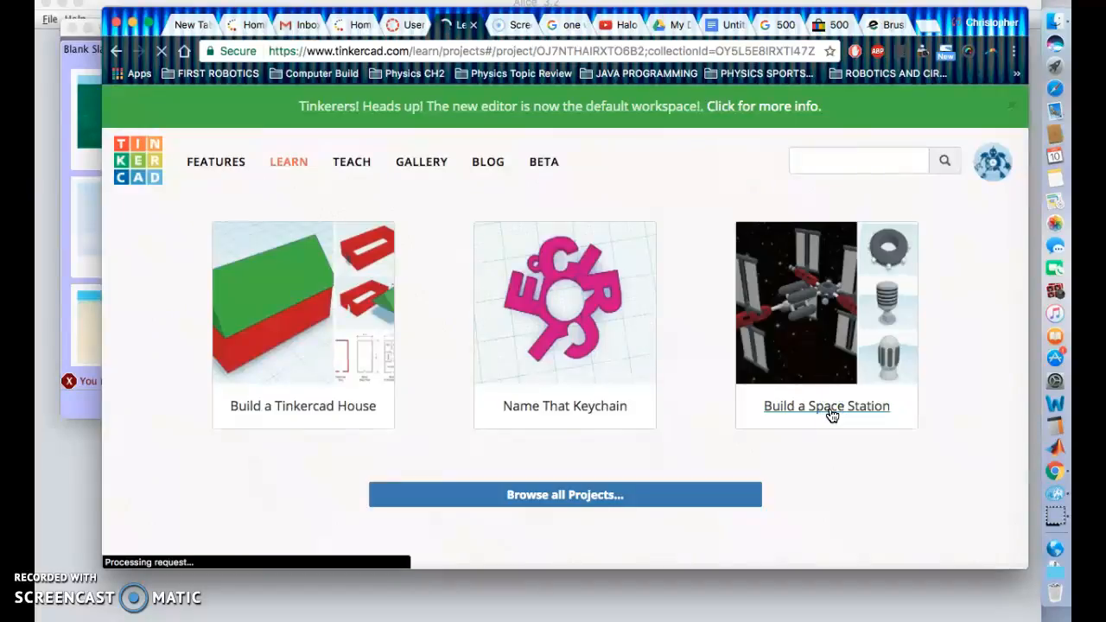
Open the Build Your Own Space Station project and start lesson 1, Building a Rocket.
{"action": "left_click", "coordinate": [826, 405]}
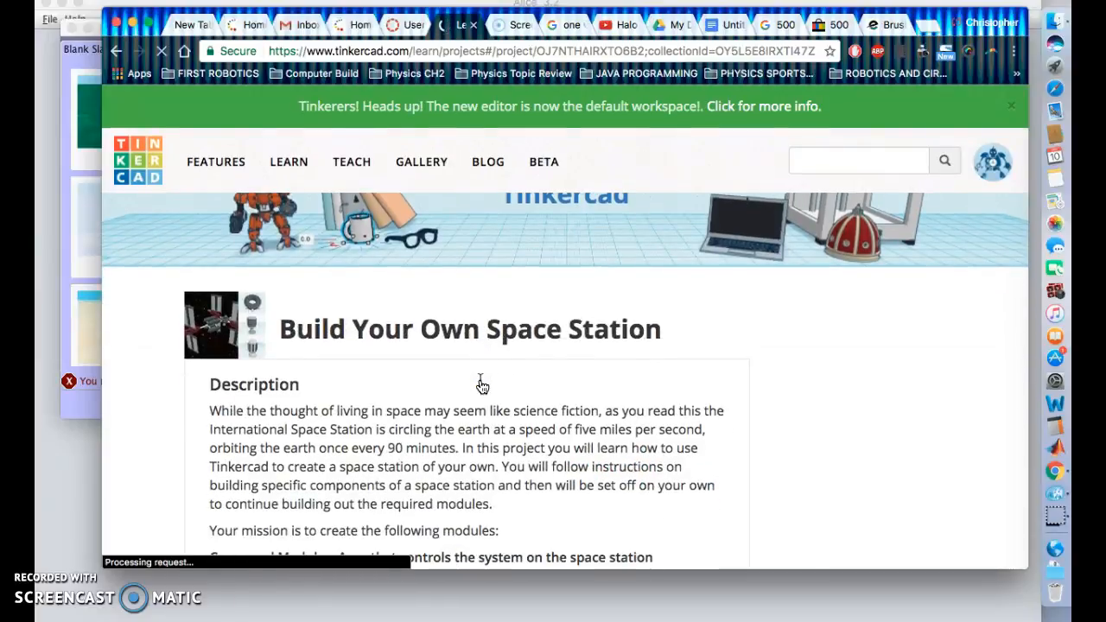
{"action": "scroll", "scroll_direction": "down", "scroll_amount": 3}
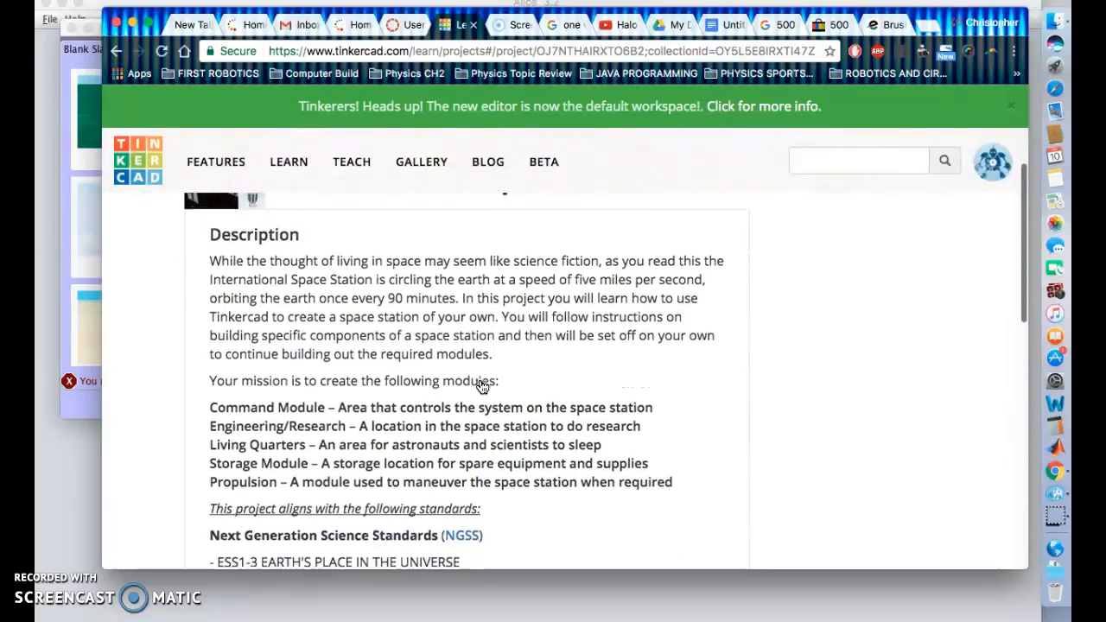
{"action": "scroll", "scroll_direction": "down", "scroll_amount": 3}
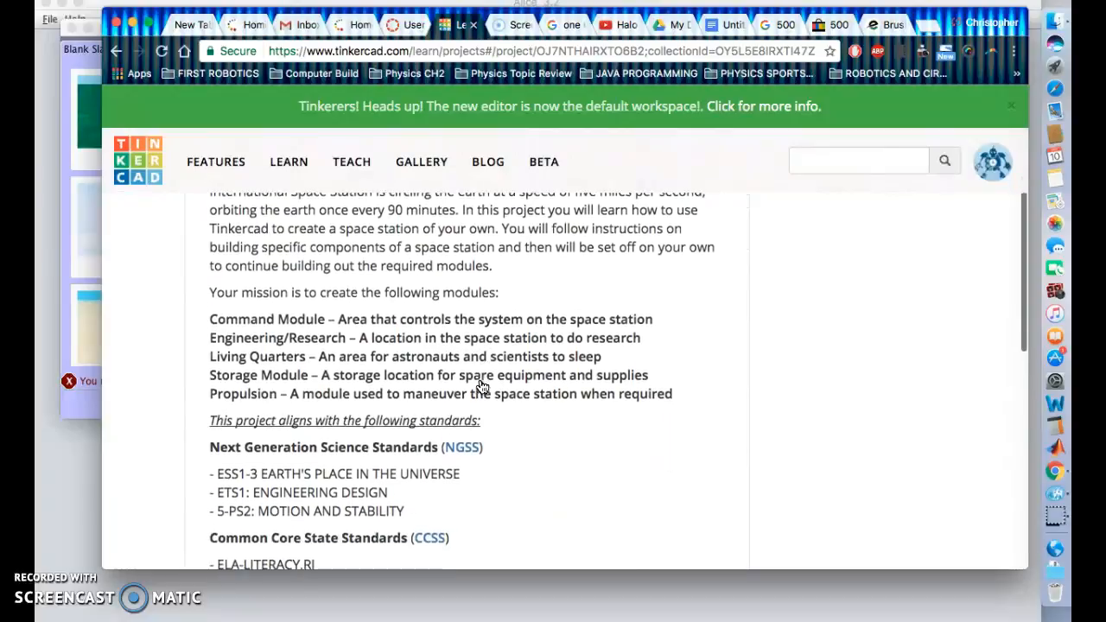
{"action": "scroll", "scroll_direction": "down", "scroll_amount": 3}
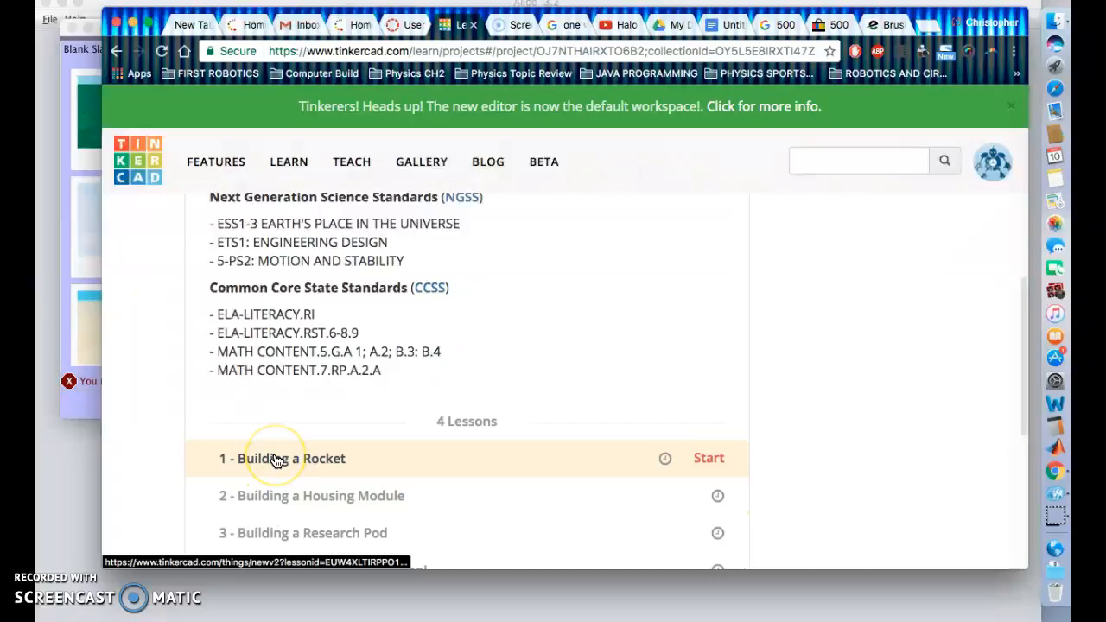
{"action": "scroll", "scroll_direction": "down", "scroll_amount": 3}
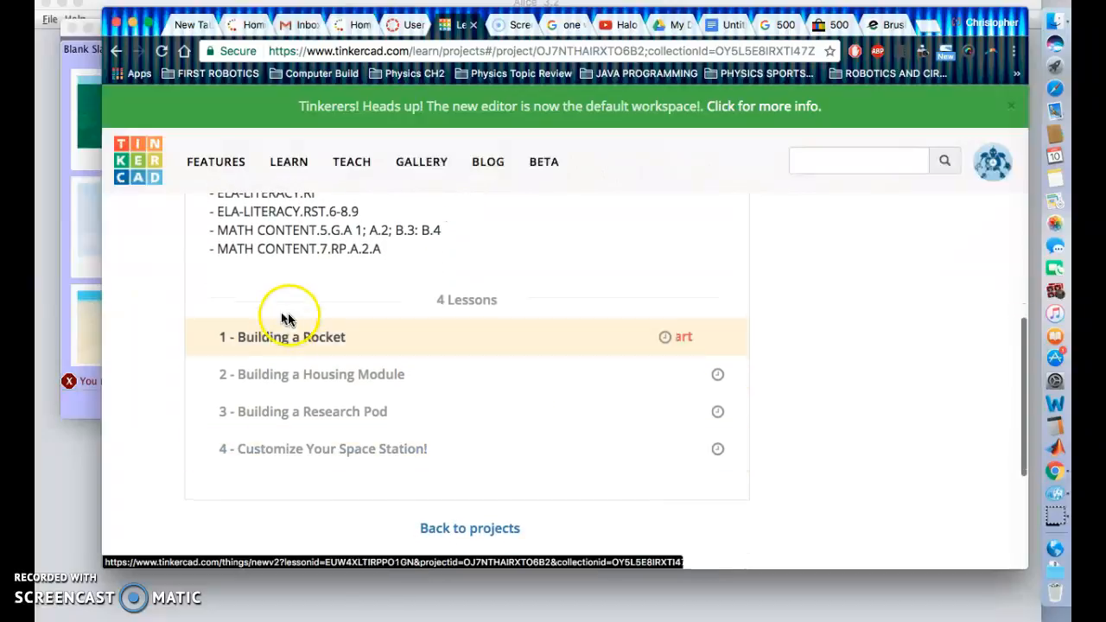
{"action": "left_click", "coordinate": [282, 337]}
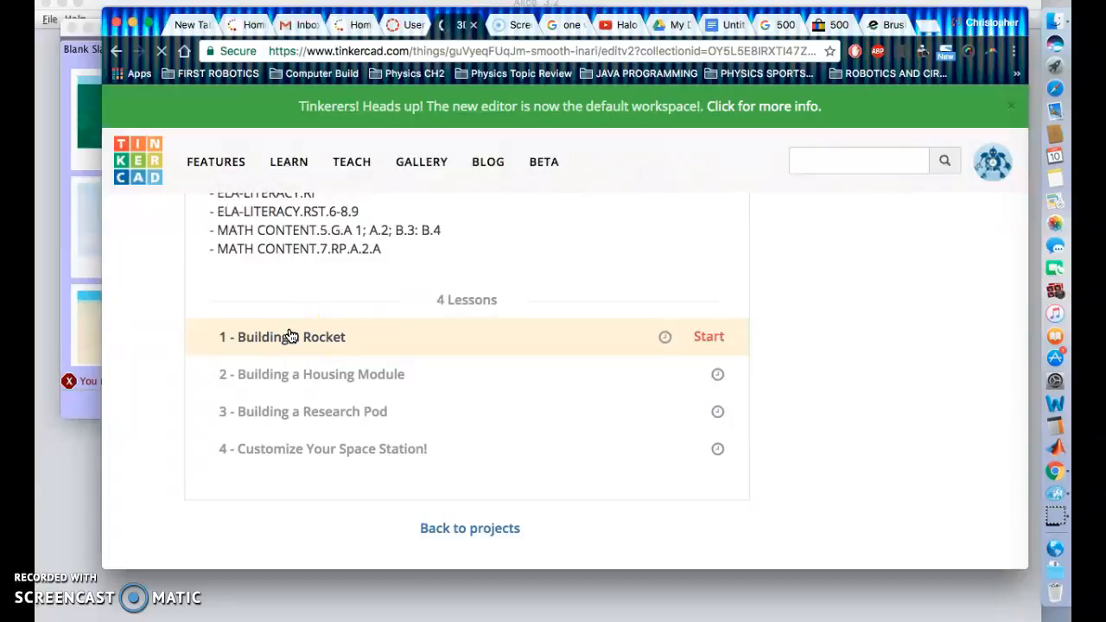
Load the Building a Rocket lesson and page forward to step 4/22, Create the Engine Housing.
{"action": "left_click", "coordinate": [709, 336]}
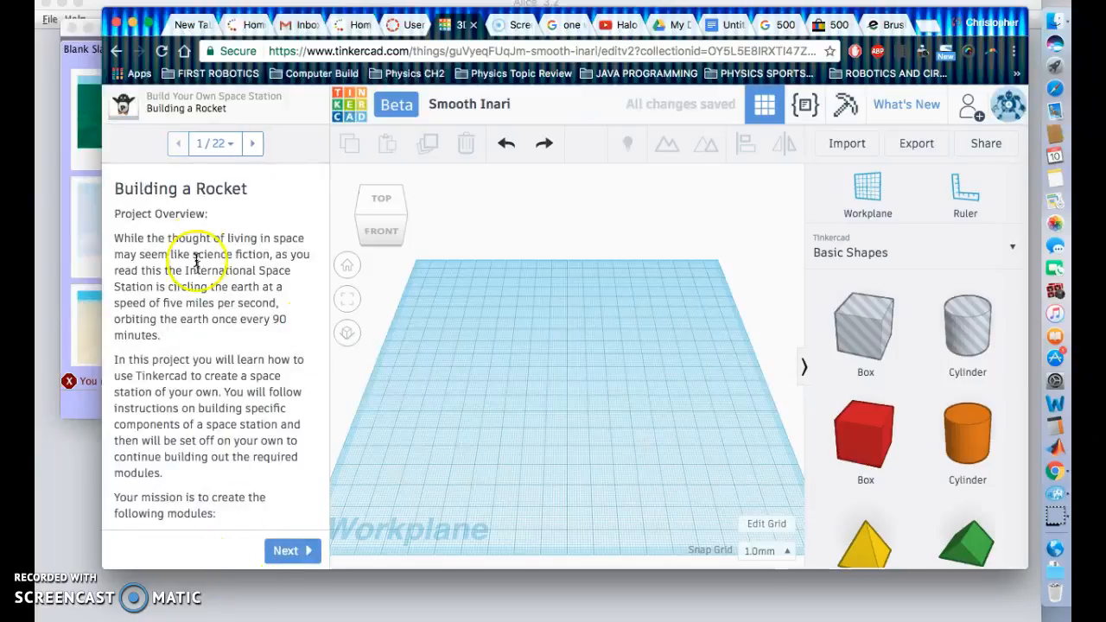
{"action": "scroll", "scroll_direction": "down", "scroll_amount": 3}
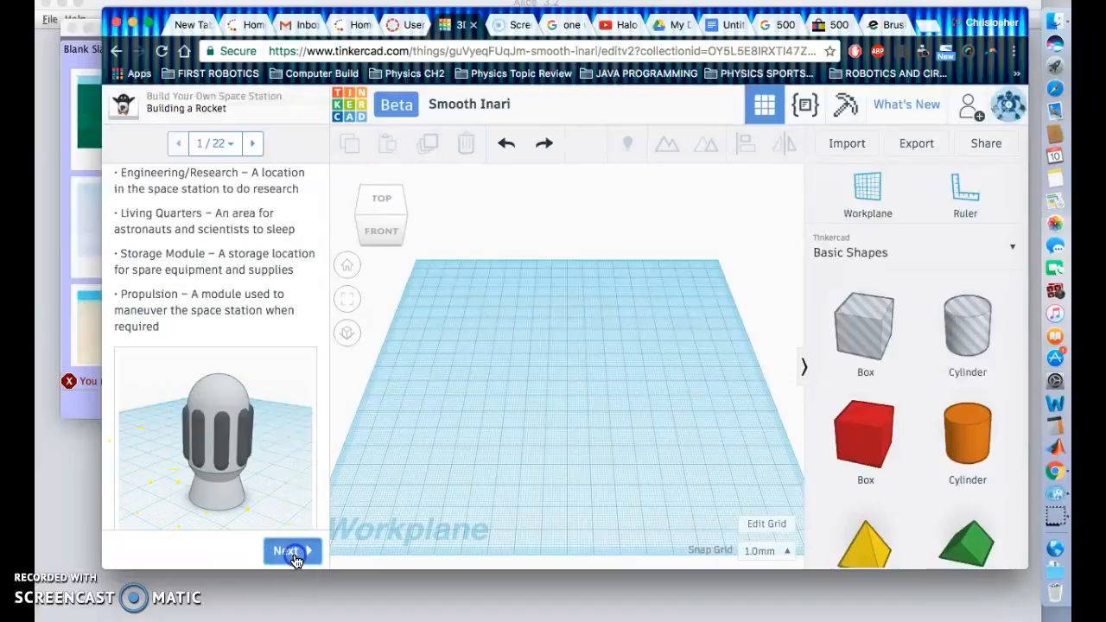
{"action": "left_click", "coordinate": [292, 551]}
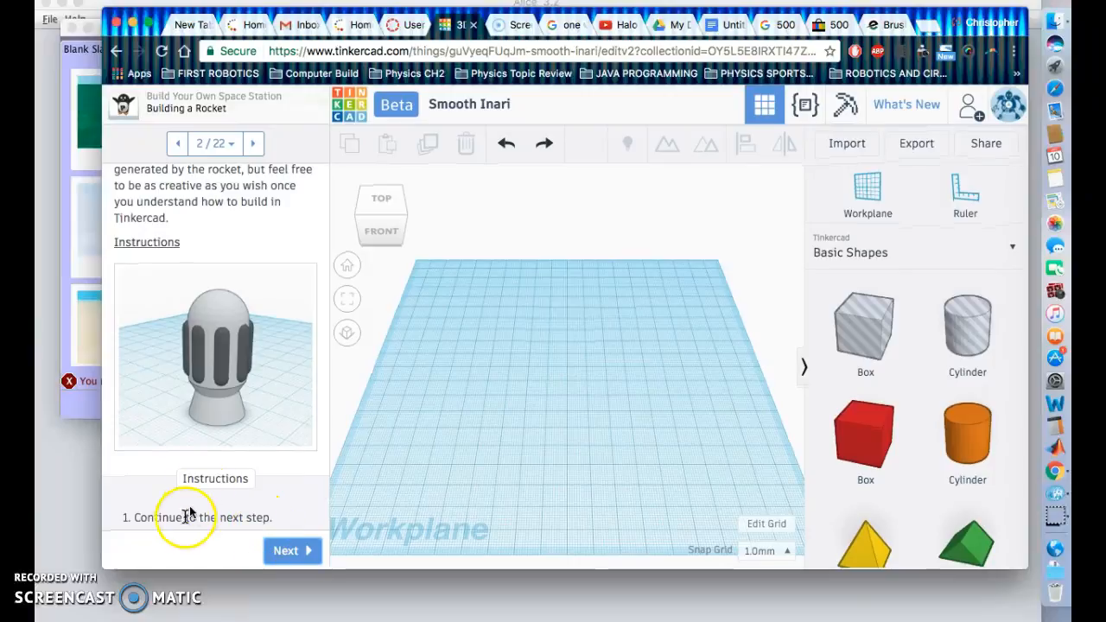
{"action": "left_click", "coordinate": [292, 551]}
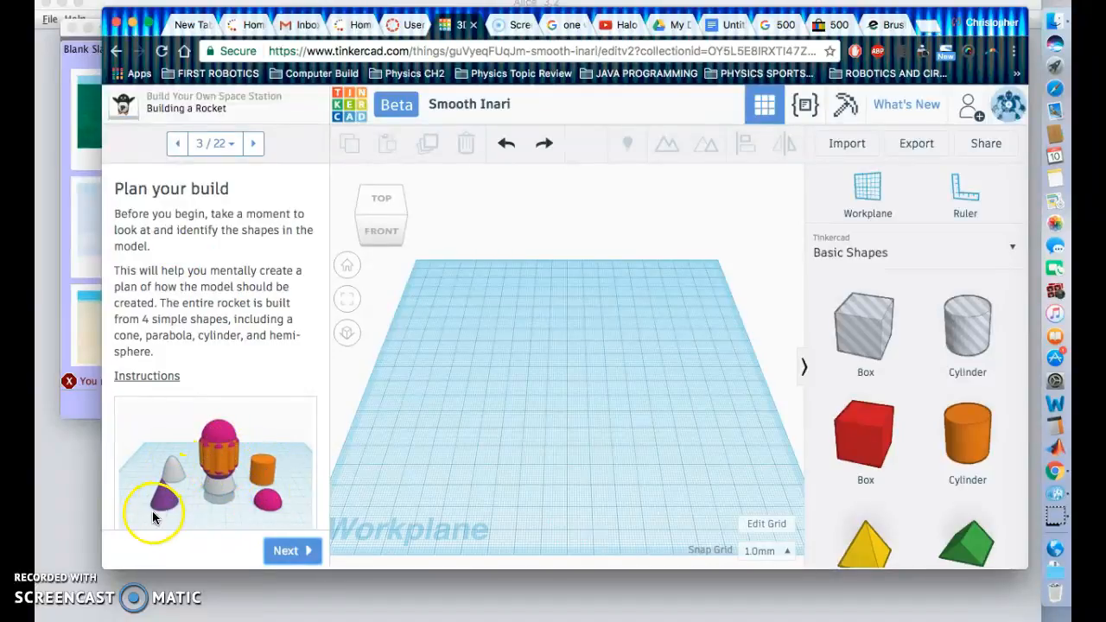
{"action": "left_click", "coordinate": [292, 550]}
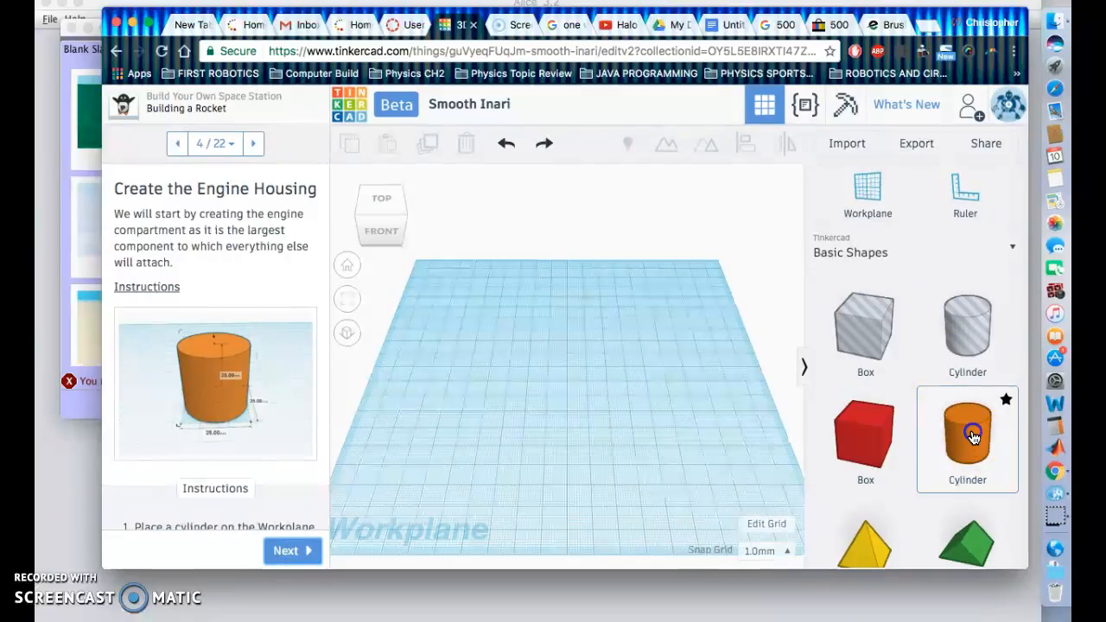
Place an orange cylinder on the workplane and resize it to a 25 mm engine housing.
{"action": "left_click", "coordinate": [967, 439]}
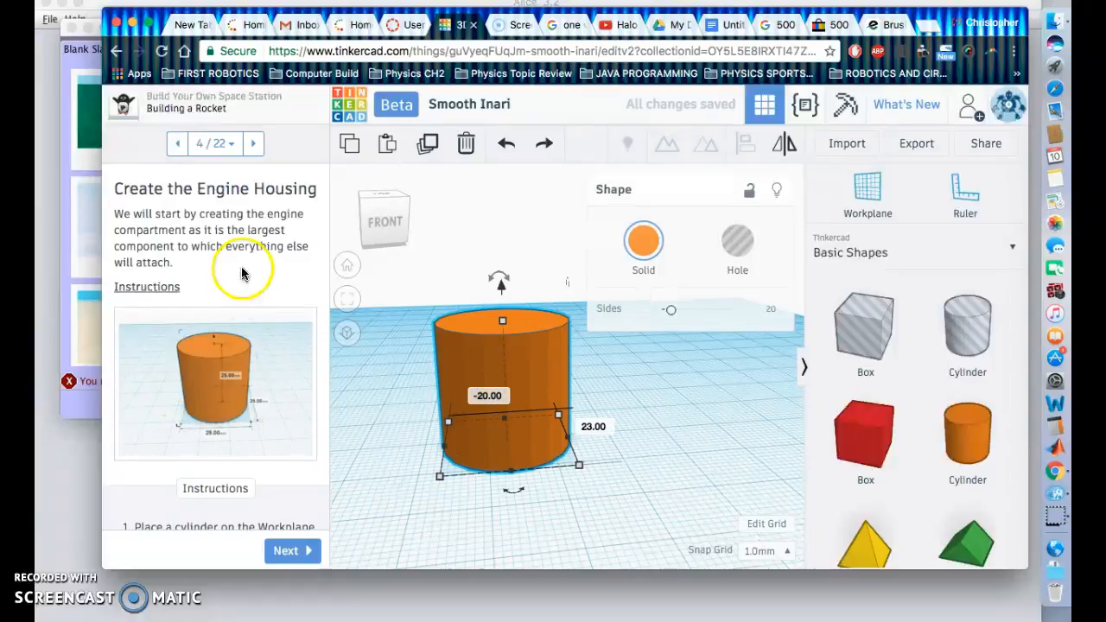
{"action": "scroll", "scroll_direction": "down", "scroll_amount": 3}
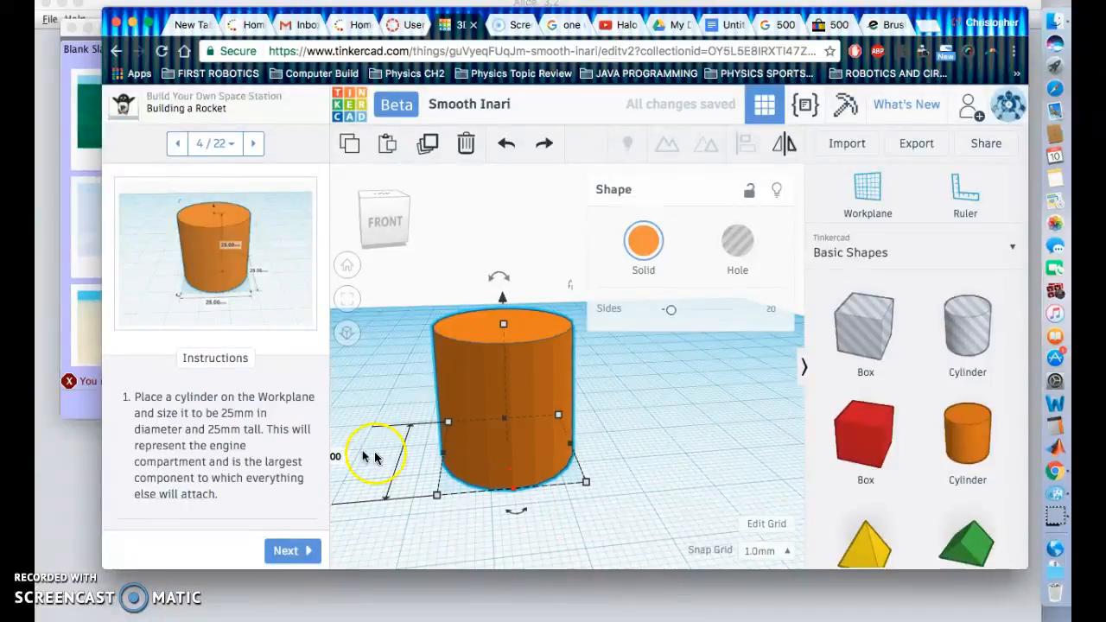
{"action": "mouse_move", "coordinate": [575, 448]}
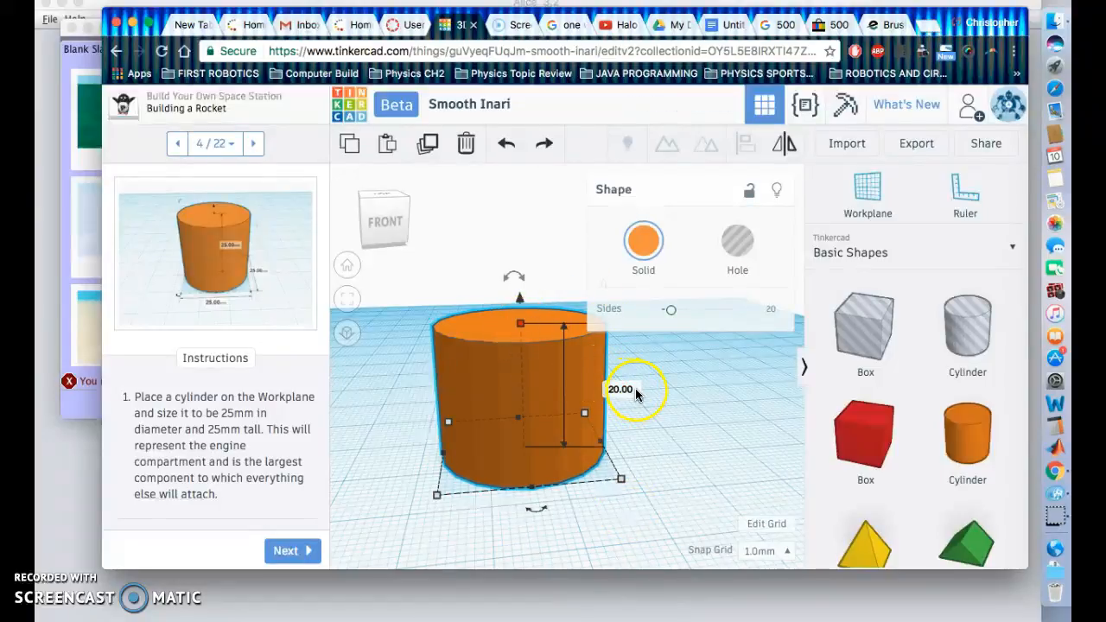
{"action": "left_click", "coordinate": [620, 389]}
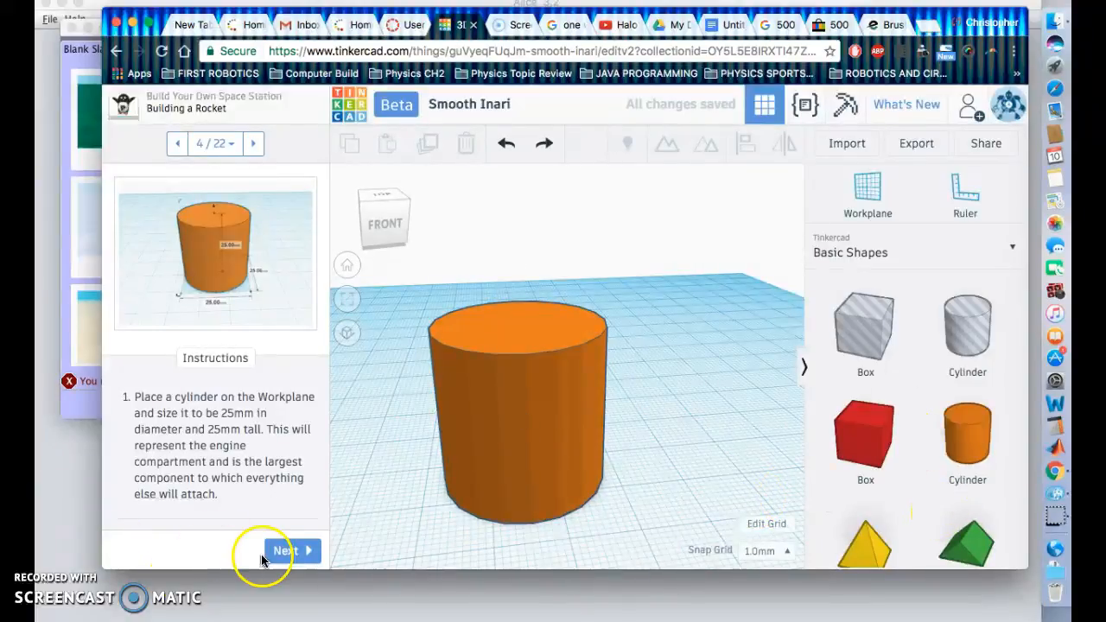
Go to step 5 and add a slim 5 mm-wide tall cylinder beside the housing.
{"action": "left_click", "coordinate": [285, 550]}
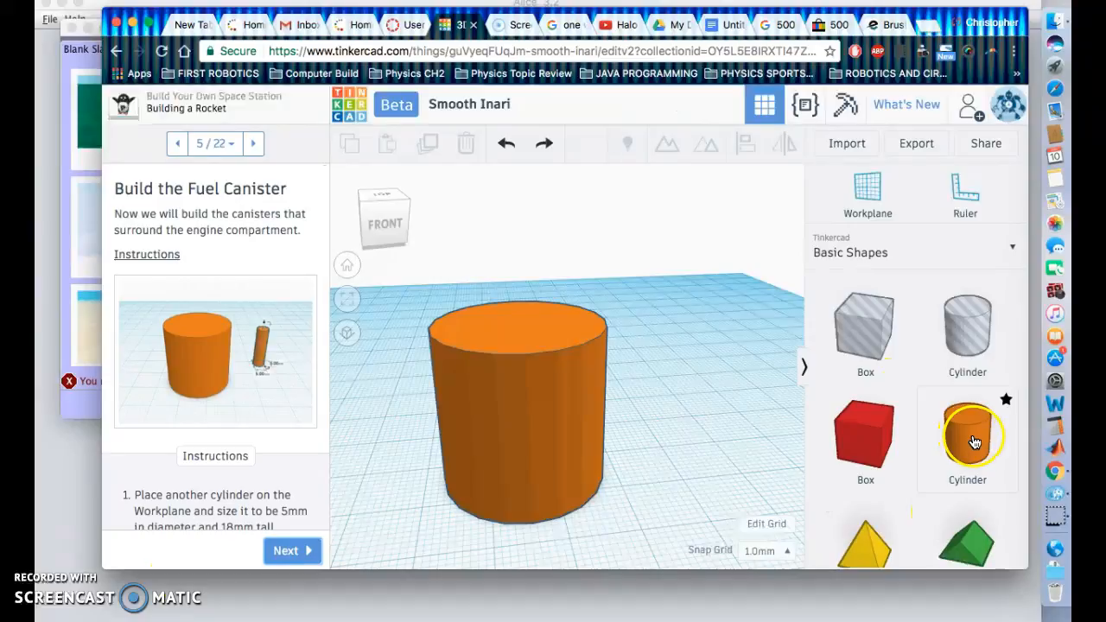
{"action": "left_click_drag", "start_coordinate": [967, 438], "coordinate": [707, 371]}
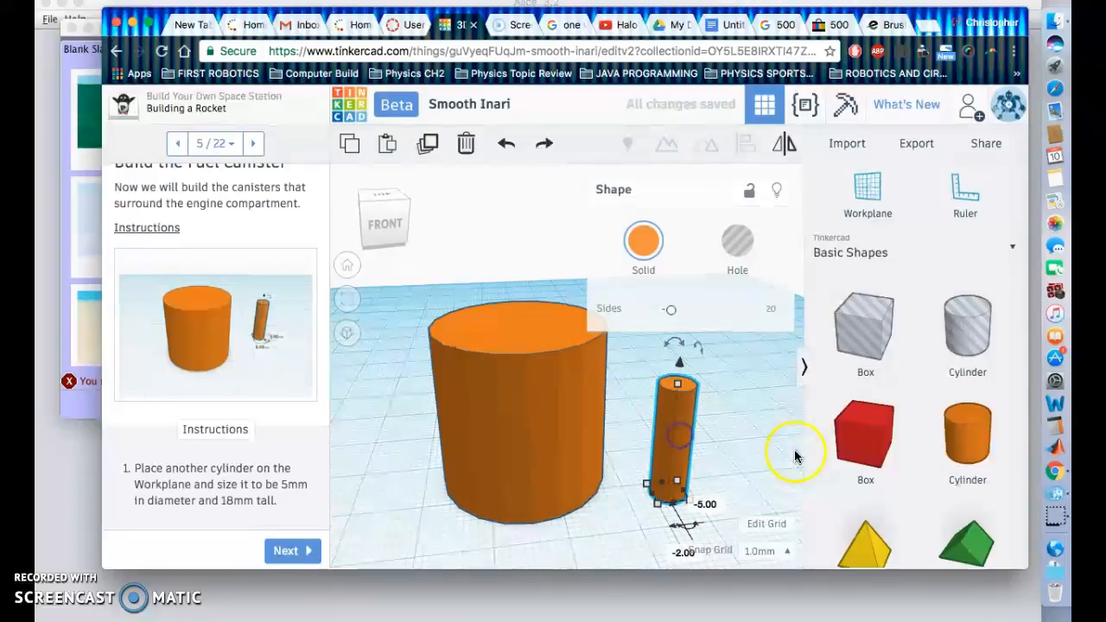
{"action": "scroll", "scroll_direction": "down", "scroll_amount": 3}
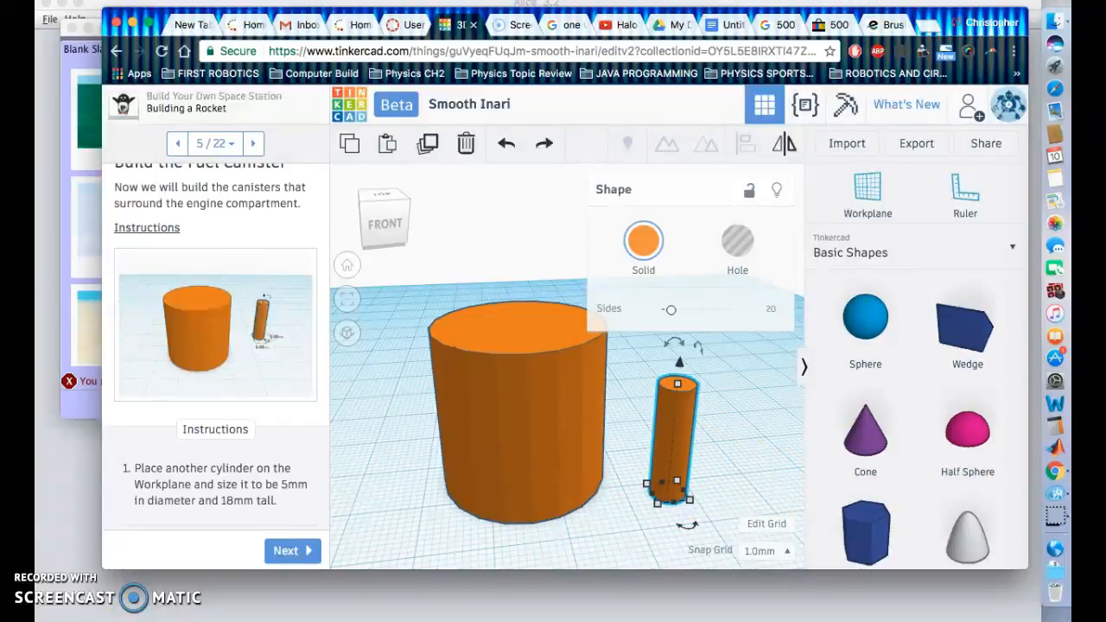
{"action": "mouse_move", "coordinate": [216, 256]}
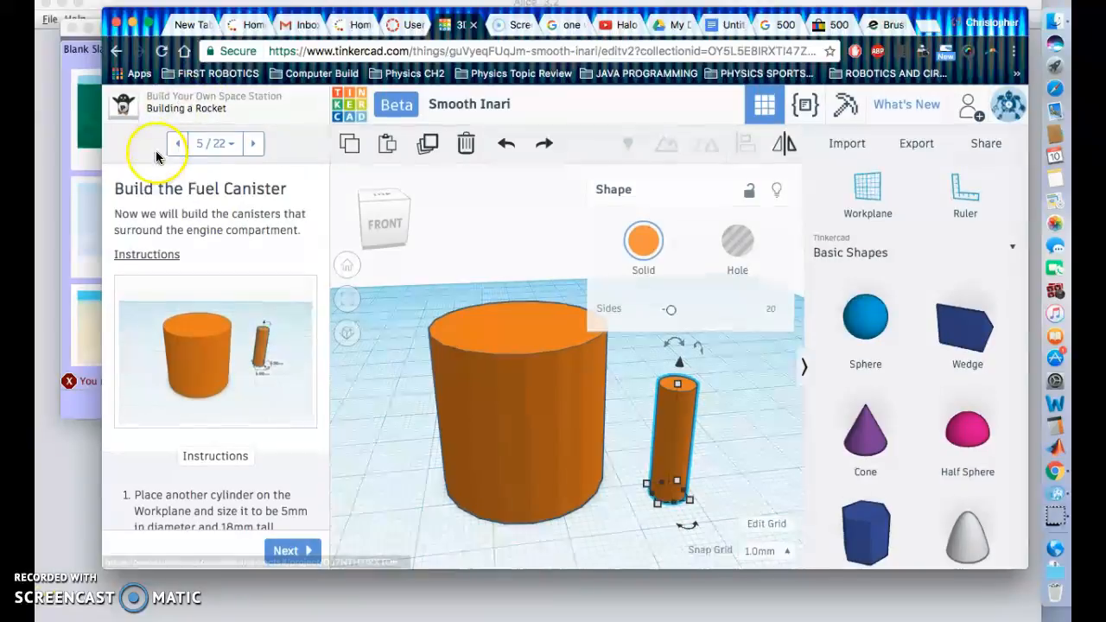
Page the lesson guide back two steps to step 2/22, the Introduction.
{"action": "left_click", "coordinate": [178, 144]}
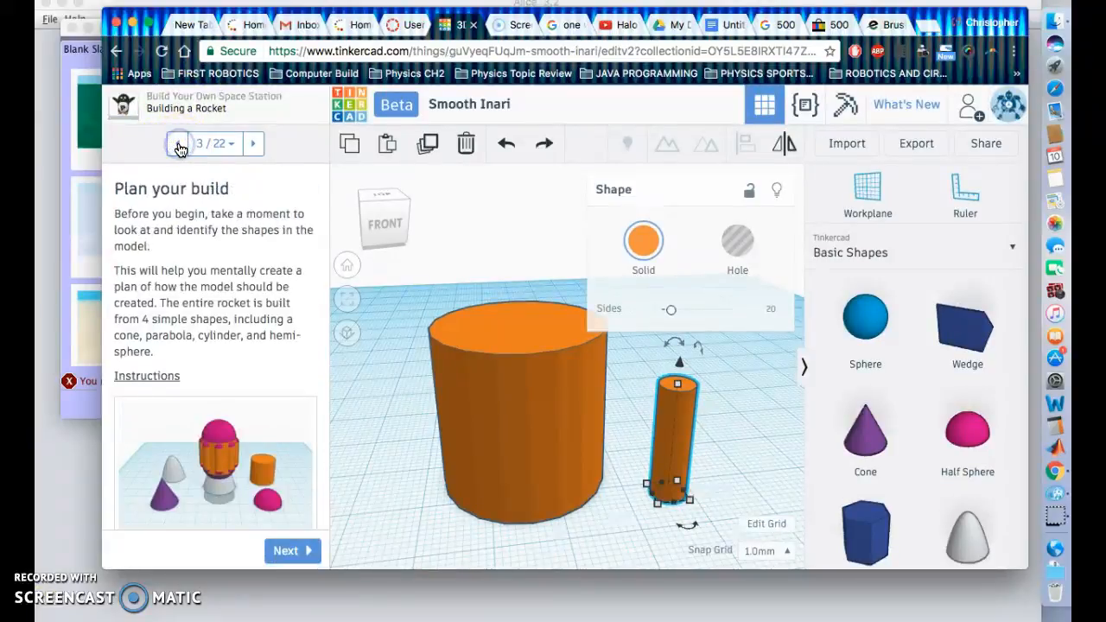
{"action": "left_click", "coordinate": [177, 143]}
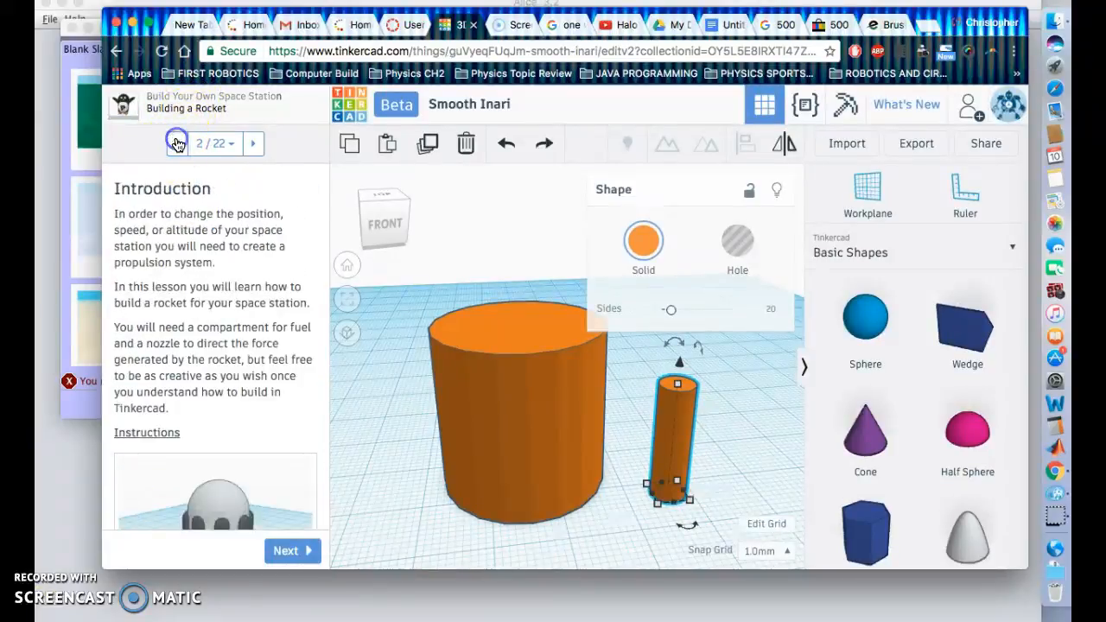